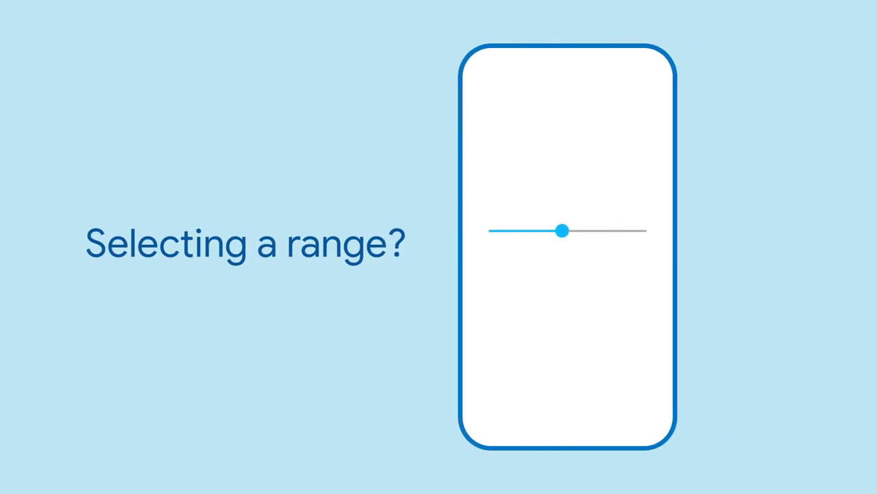
left_click_drag(563, 230, 606, 230)
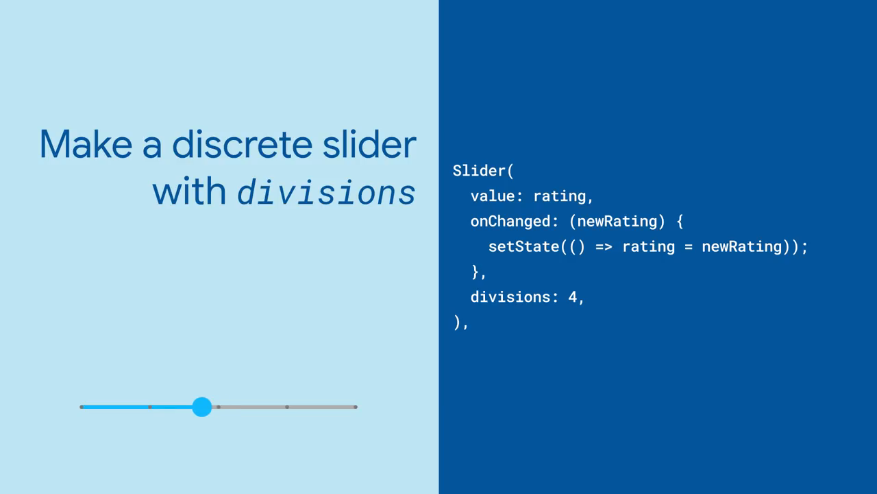
left_click_drag(202, 407, 149, 407)
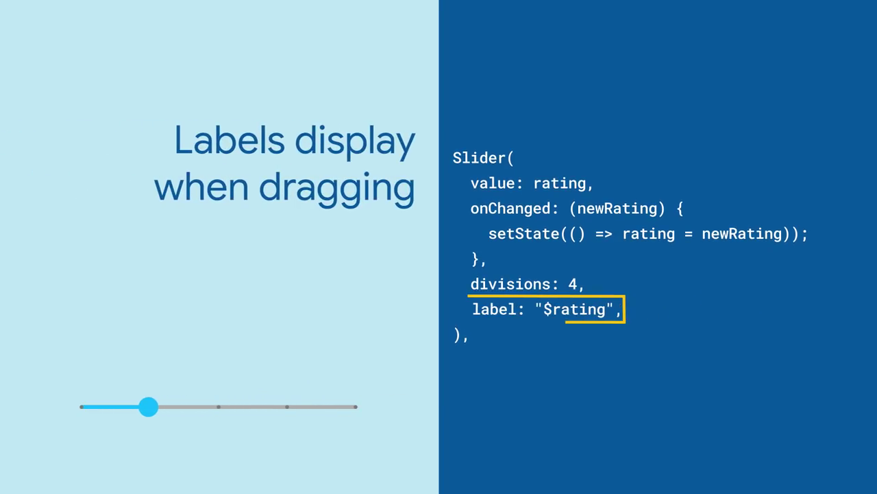
left_click_drag(148, 405, 218, 405)
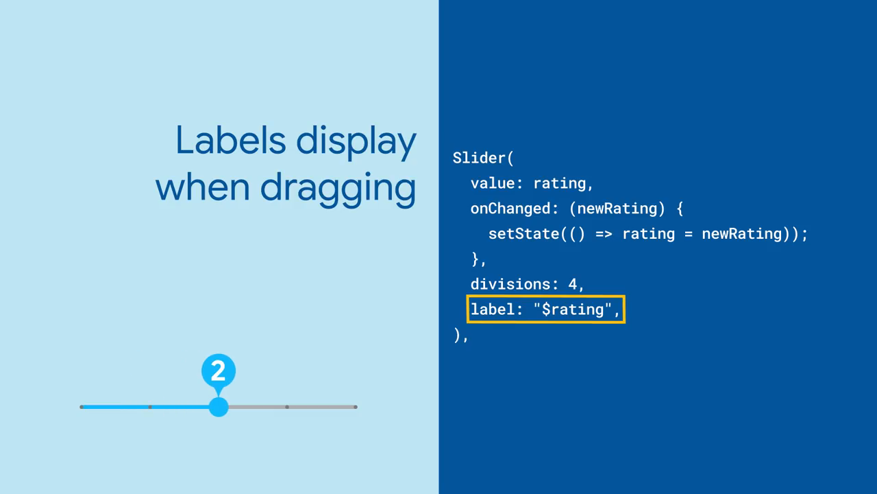
left_click_drag(218, 407, 289, 406)
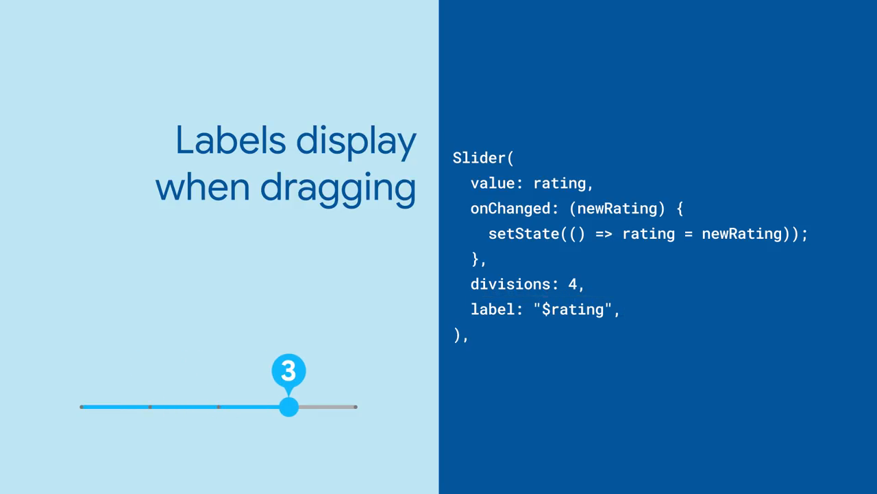